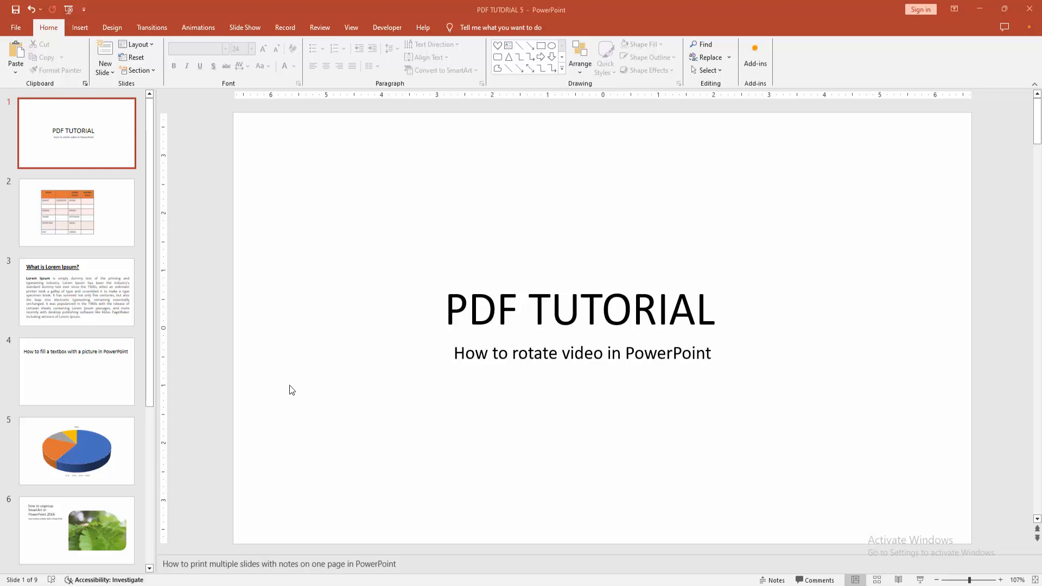
pyautogui.moveTo(79, 27)
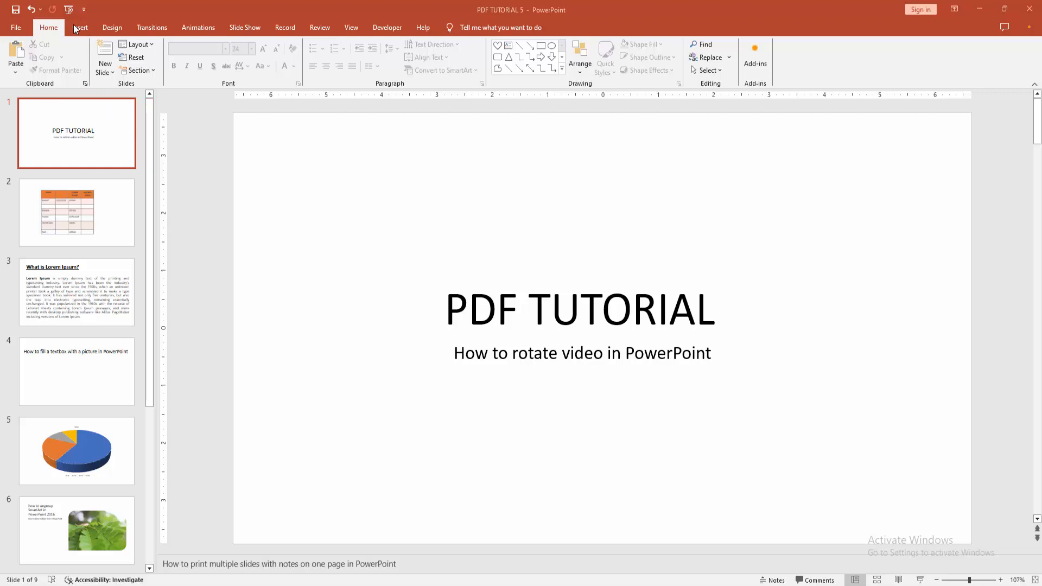
# - Add a new slide with the Blank layout after the PDF TUTORIAL title slide
pyautogui.click(104, 68)
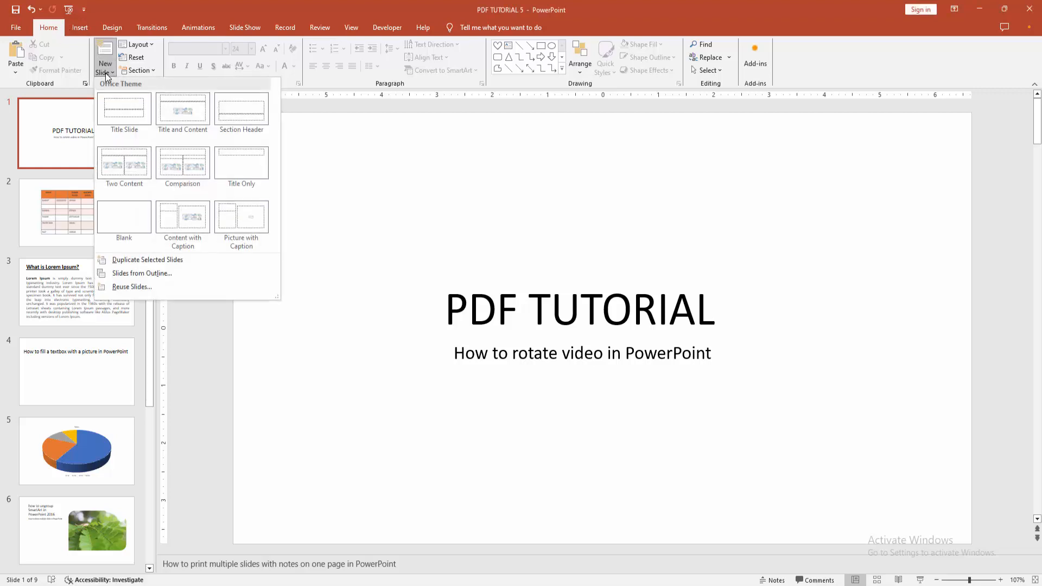
pyautogui.click(123, 218)
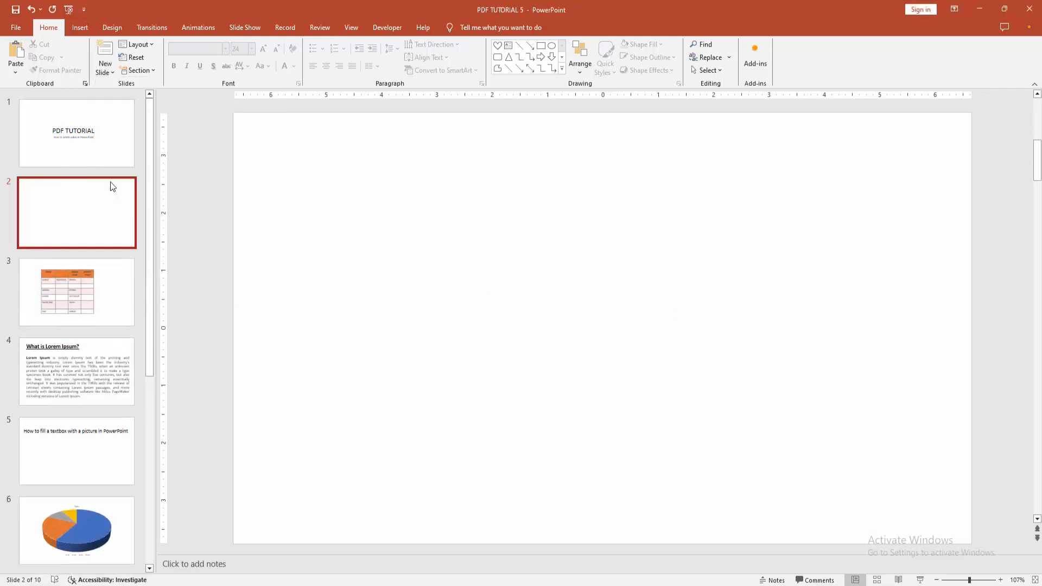
# - Insert the video 'How to extract a color from a picture in PowerPoint' from this device onto slide 2
pyautogui.click(79, 27)
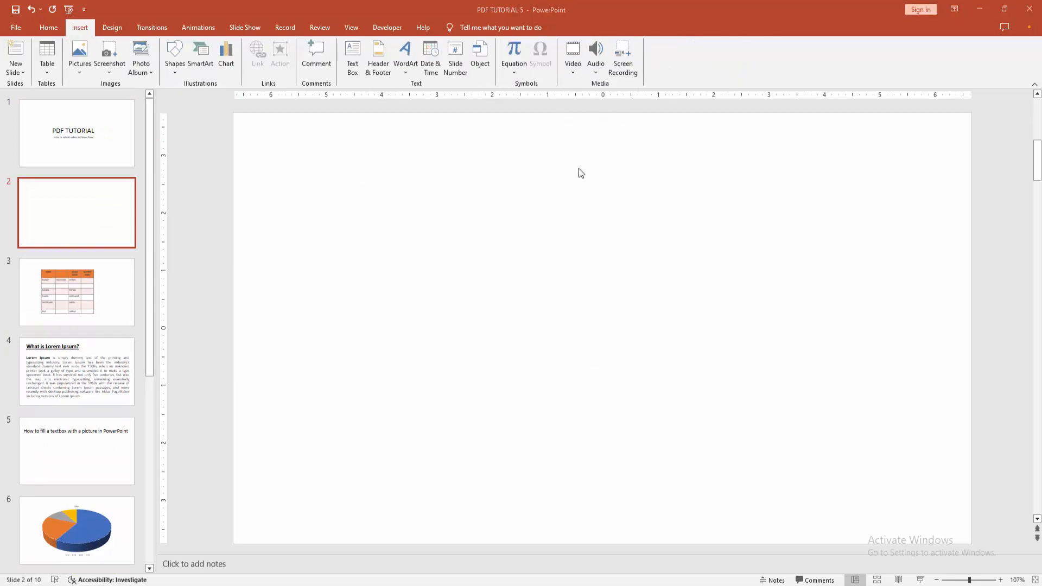
pyautogui.click(572, 56)
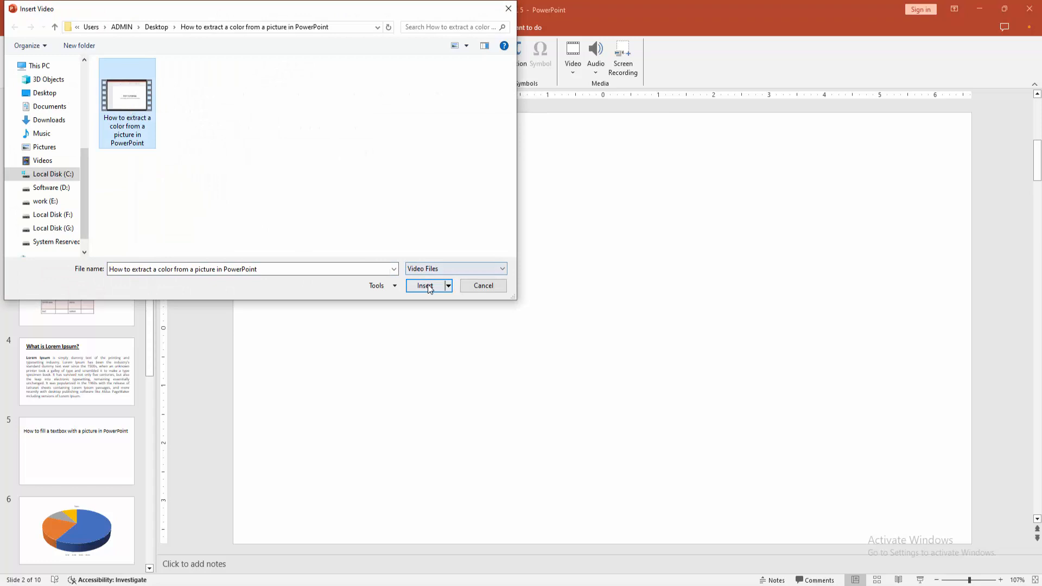
pyautogui.click(424, 285)
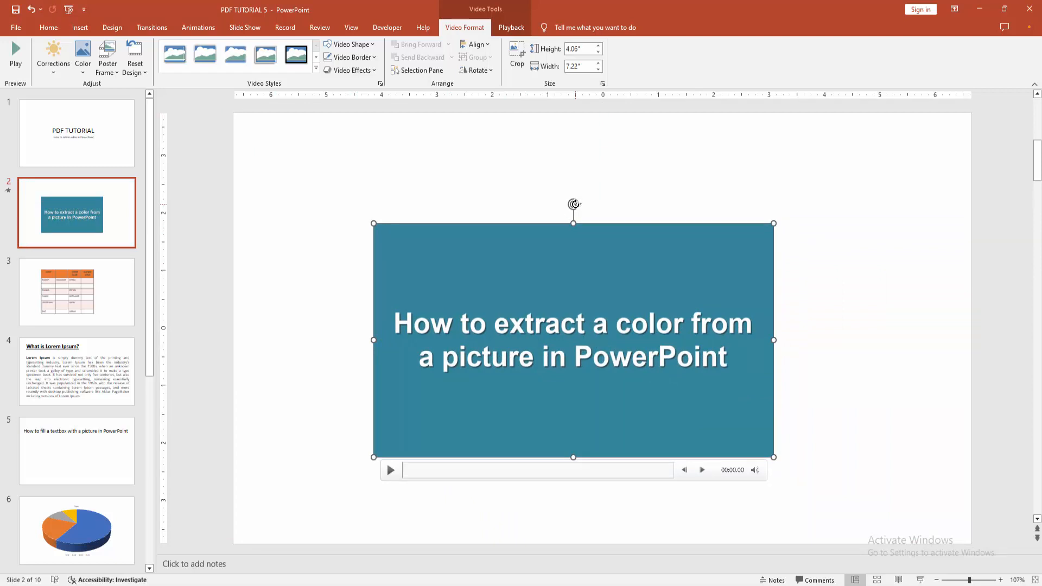
# - Bring up More Rotation Options for the selected video from the Video Format Rotate menu
pyautogui.moveTo(573, 204); pyautogui.dragTo(590, 208)
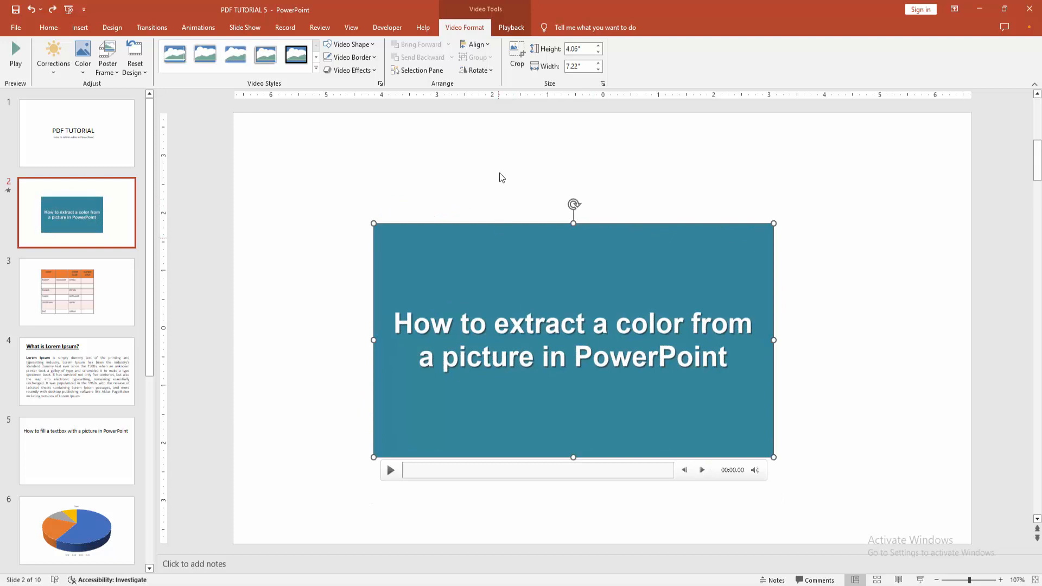
pyautogui.click(475, 70)
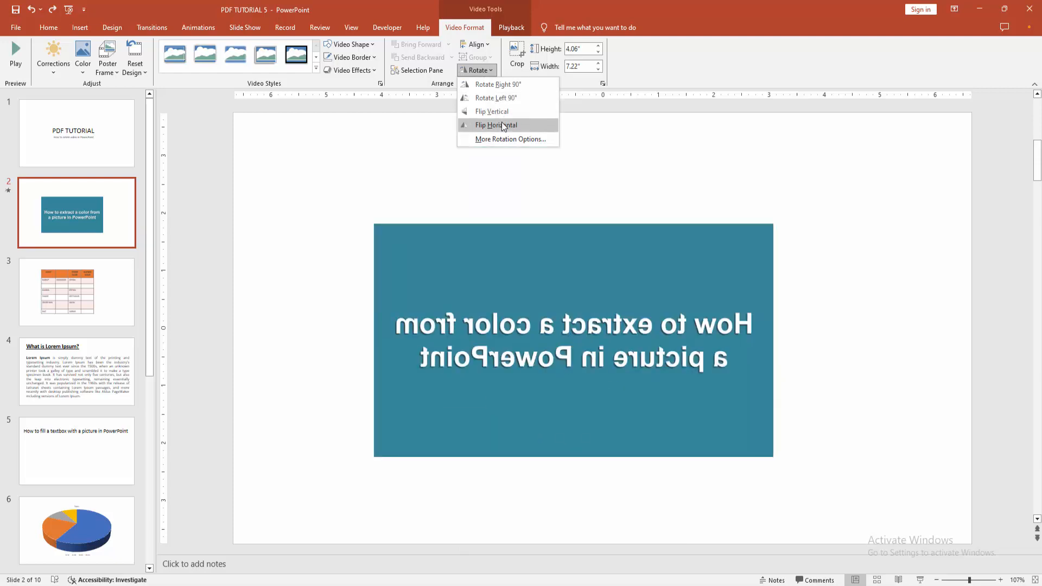
pyautogui.click(496, 125)
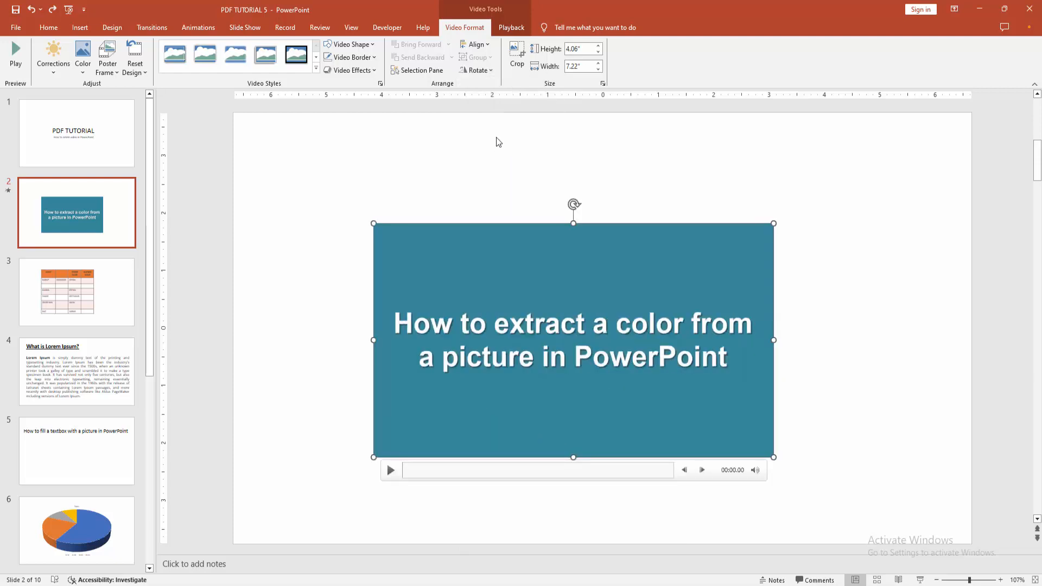
# - Set the video's Rotation value to 45 degrees in the Format Video pane
pyautogui.click(602, 84)
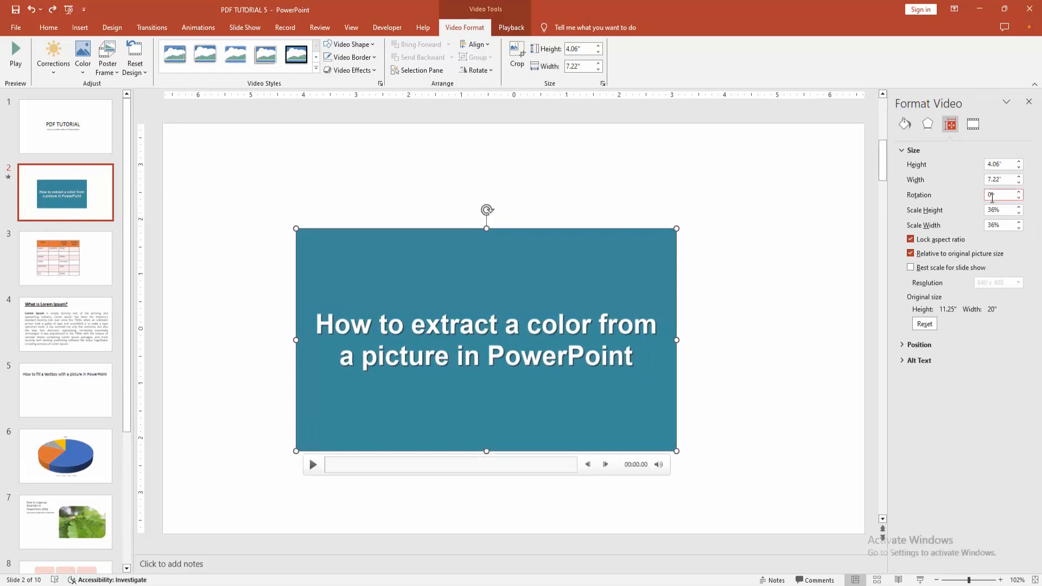
pyautogui.write('45')
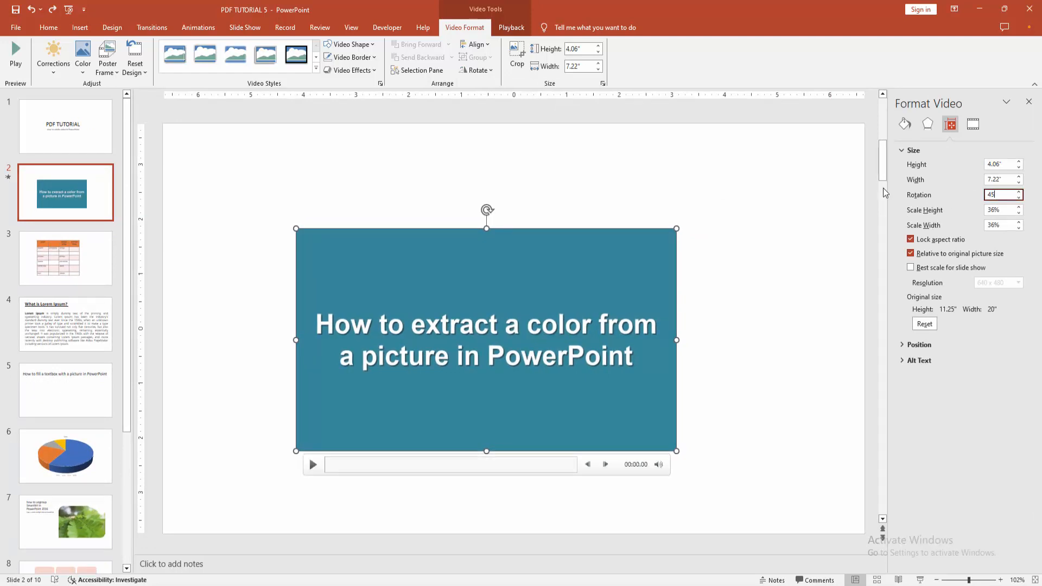